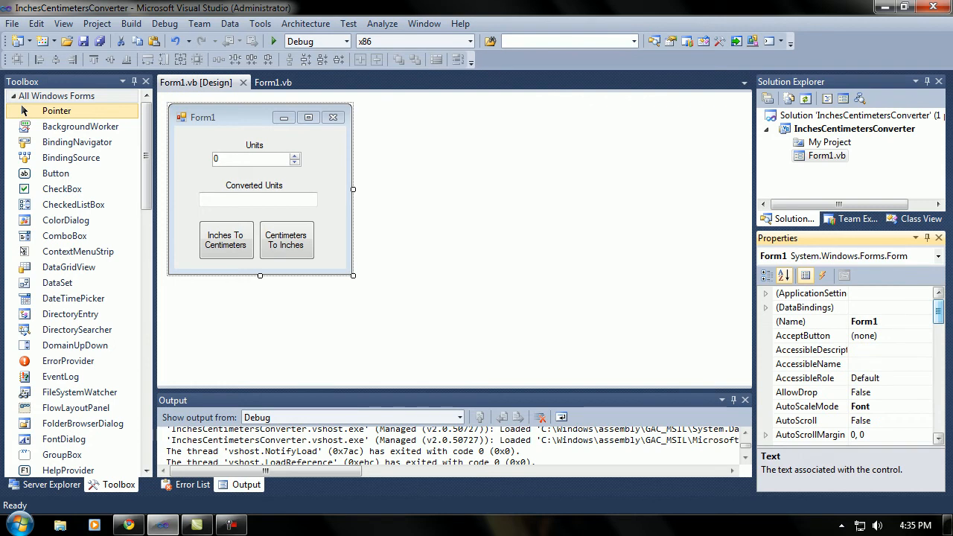
Step: Select the whole converter form, then begin opening another project from the File menu
scroll("down", 3)
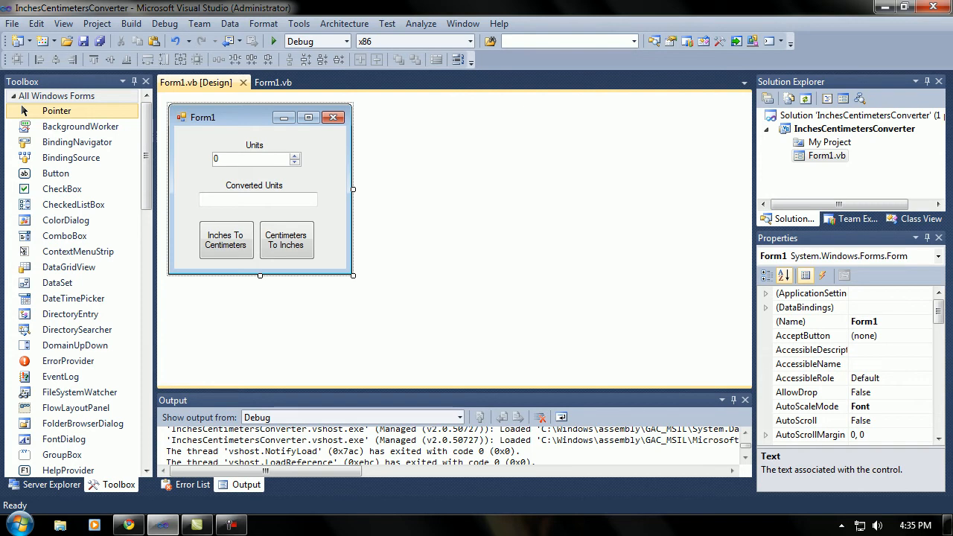
left_click(286, 239)
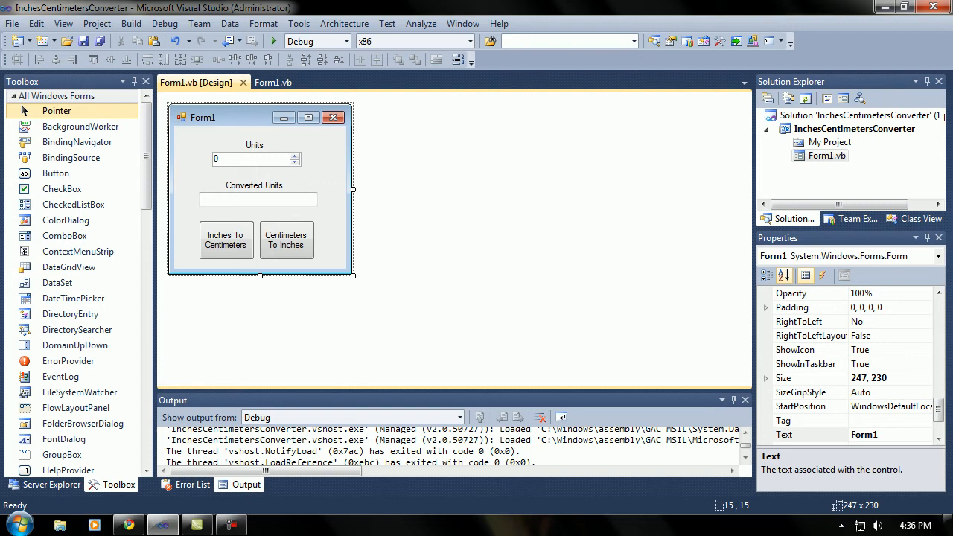
left_click(12, 23)
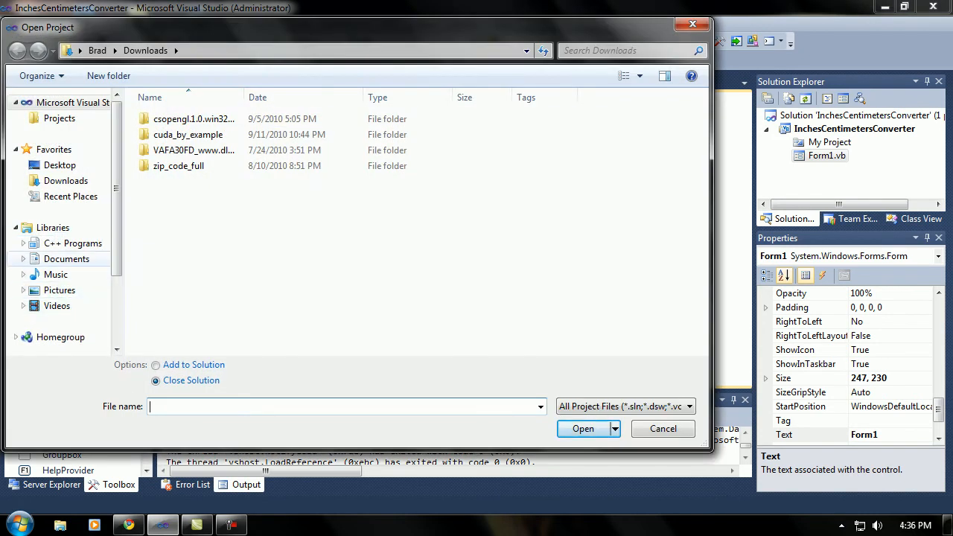
Step: Browse Documents > Visual Studio 2010 > Projects > Fahrenheit To Celsius Converter and open its solution
left_click(66, 258)
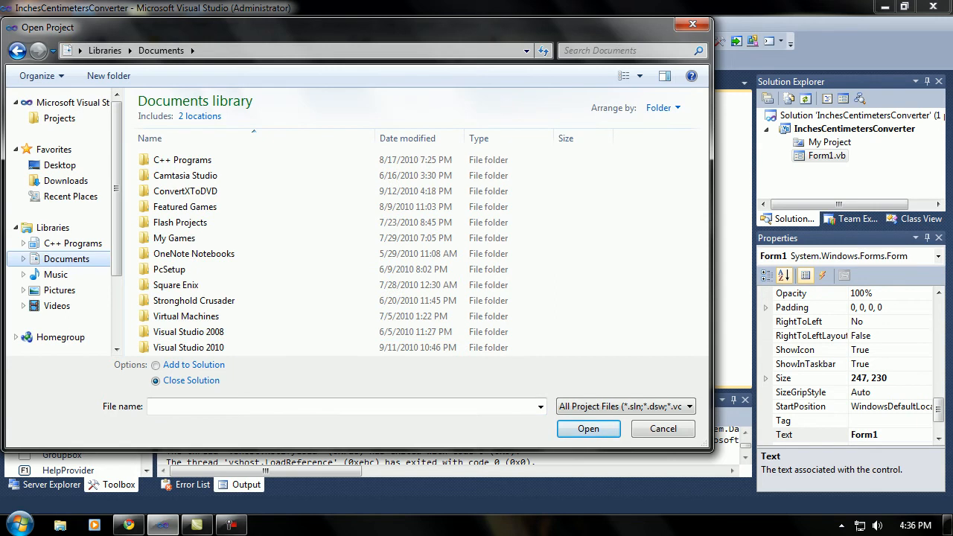
double_click(188, 347)
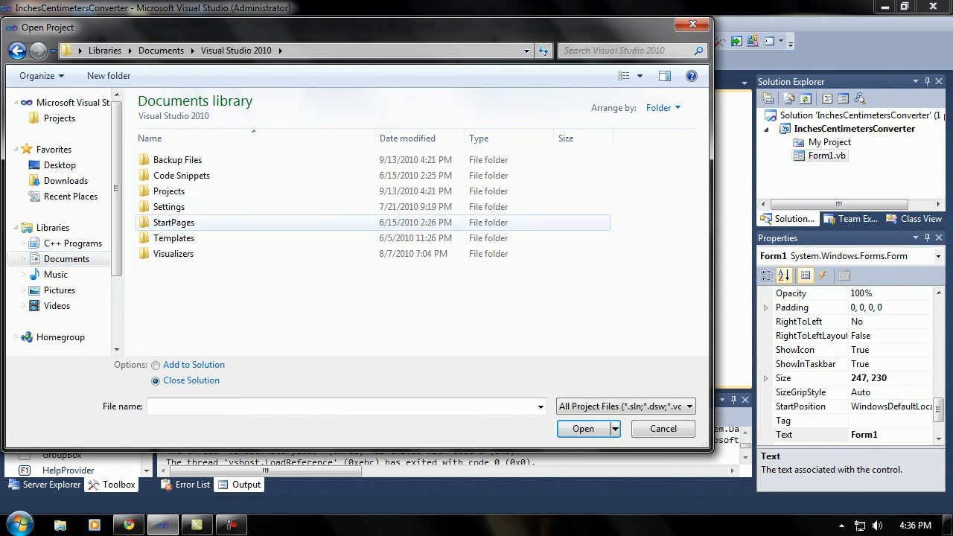
double_click(168, 190)
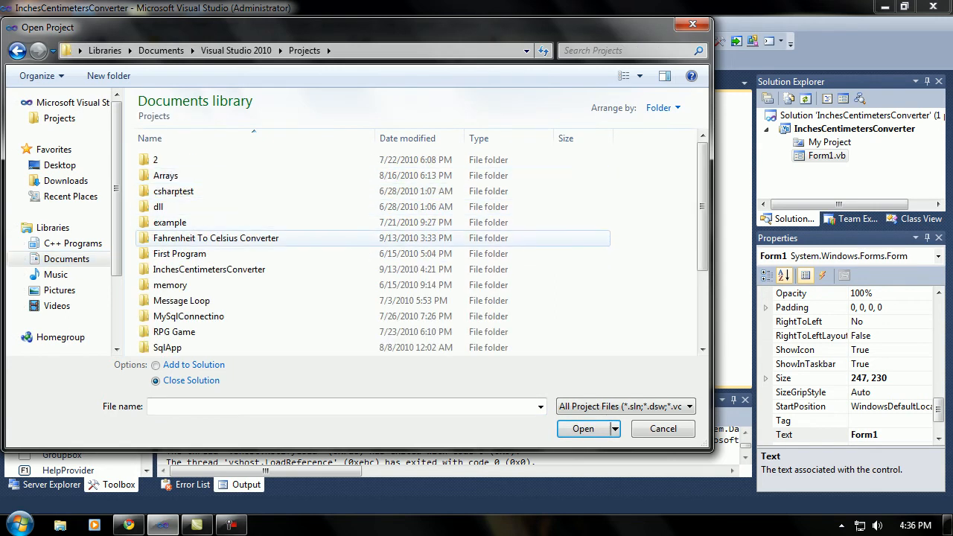
double_click(215, 237)
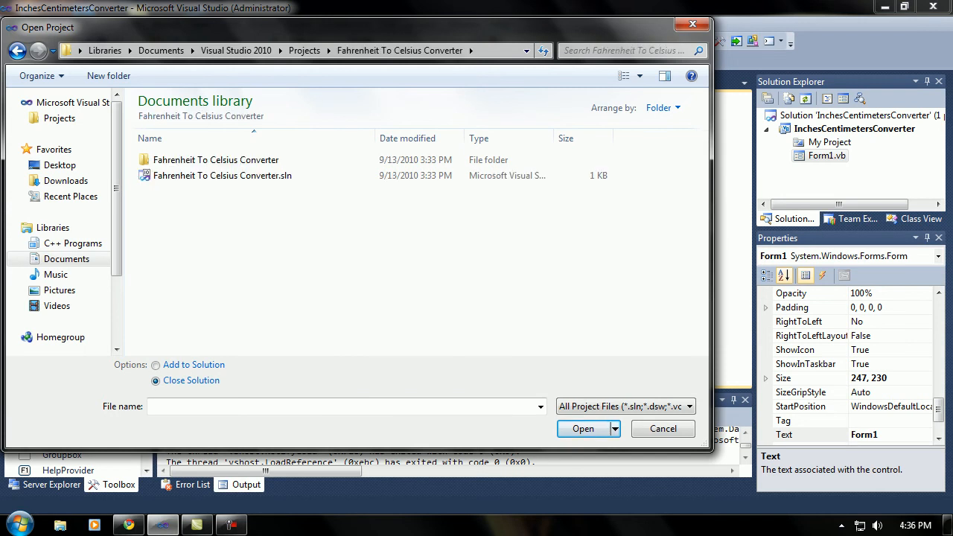
left_click(582, 428)
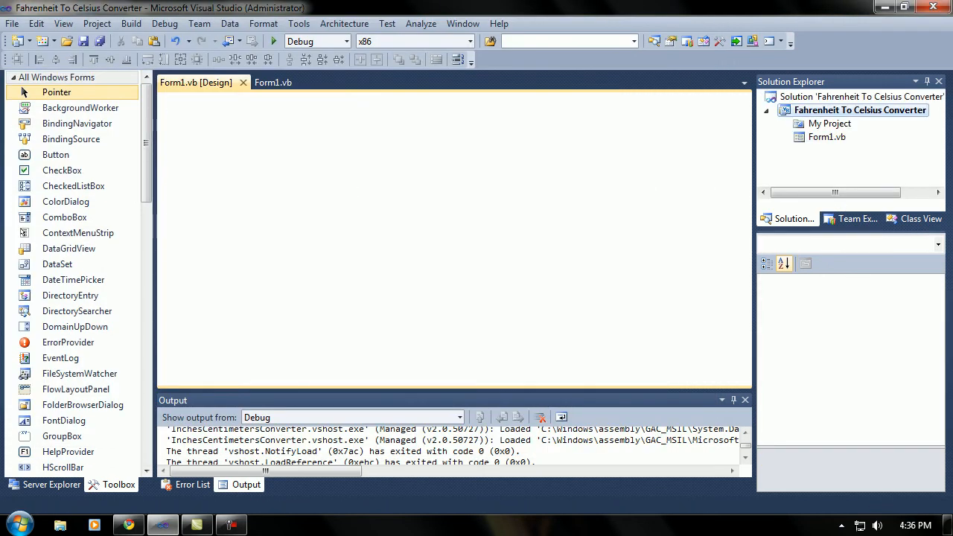
Step: Inspect the Temperature box and both conversion buttons in Form1's designer, then run the app
left_click(256, 82)
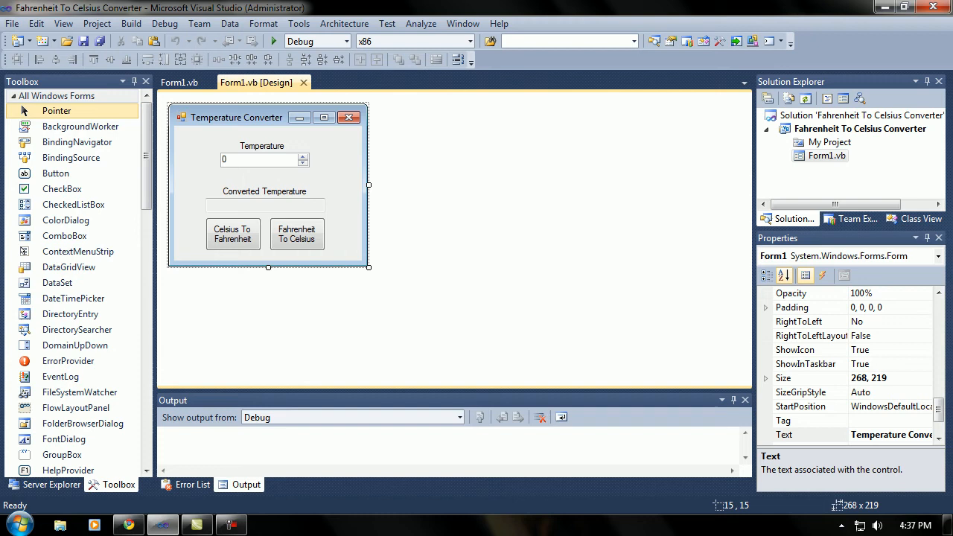
left_click(260, 159)
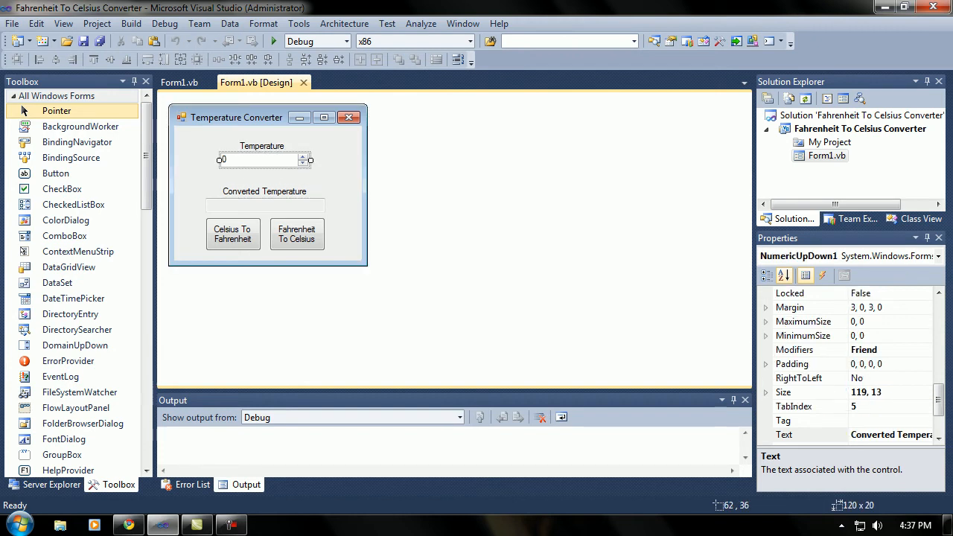
scroll("down", 3)
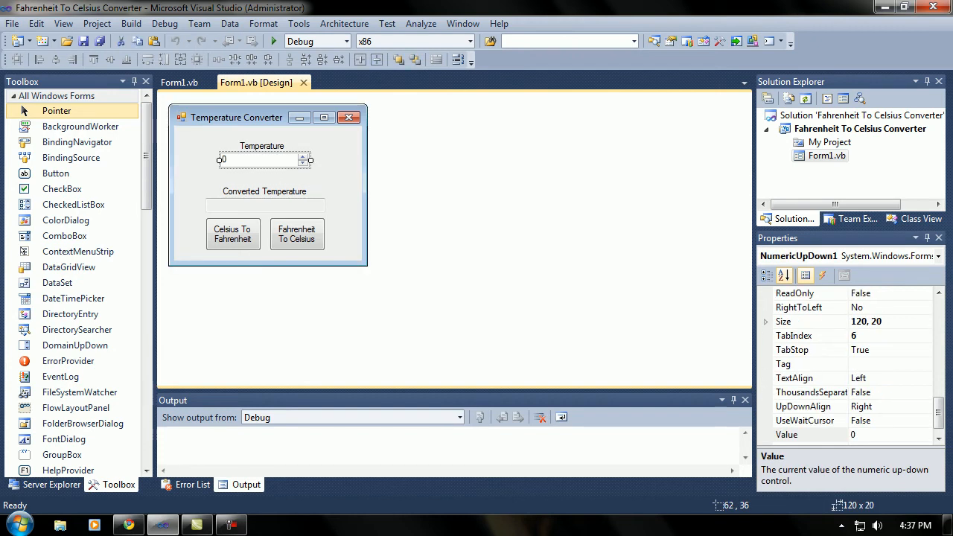
left_click(296, 234)
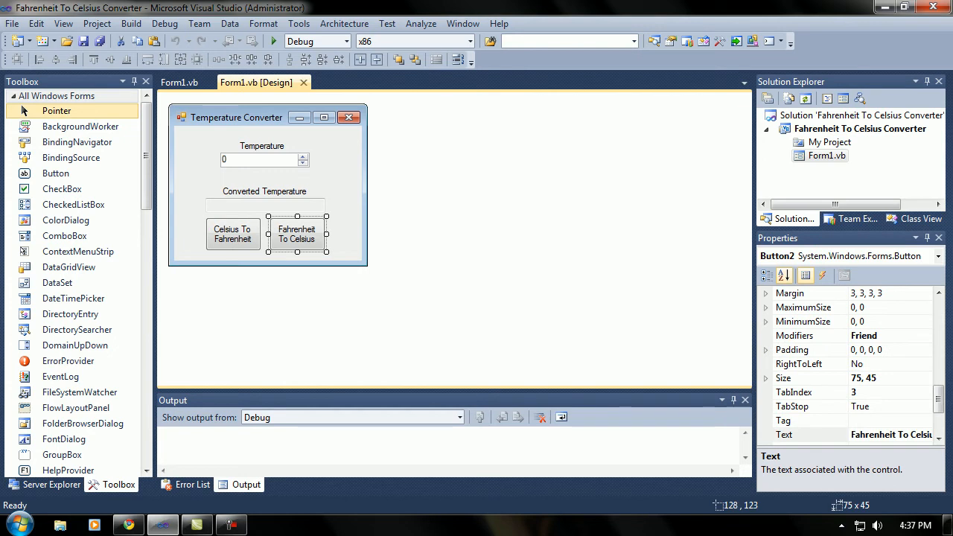
left_click(232, 234)
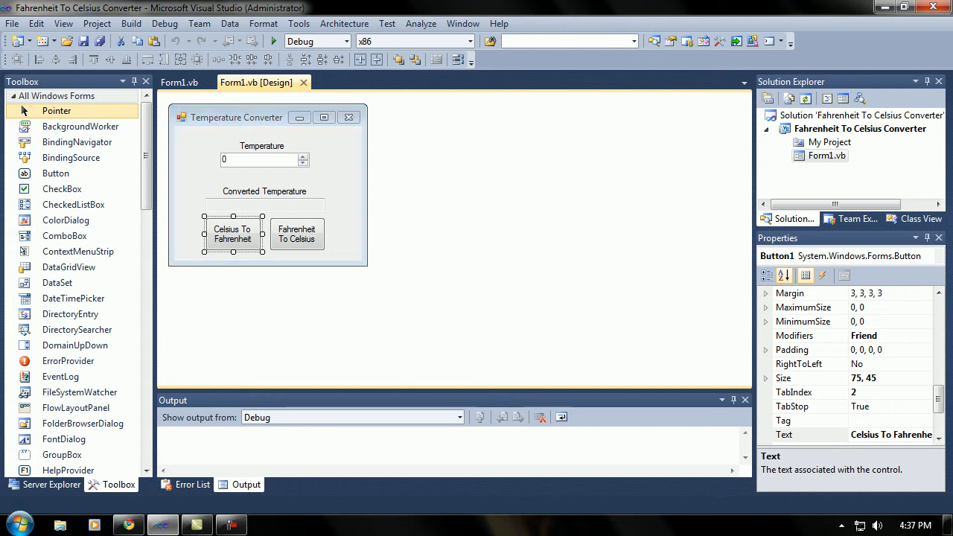
left_click(273, 41)
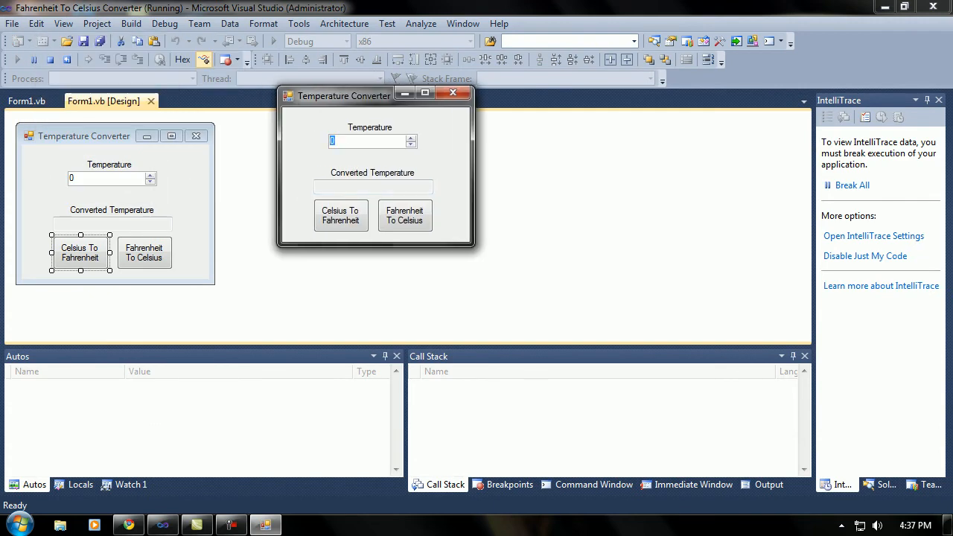
Step: Convert 32 Fahrenheit to 0 Celsius and back to 32, then close the app
type("32")
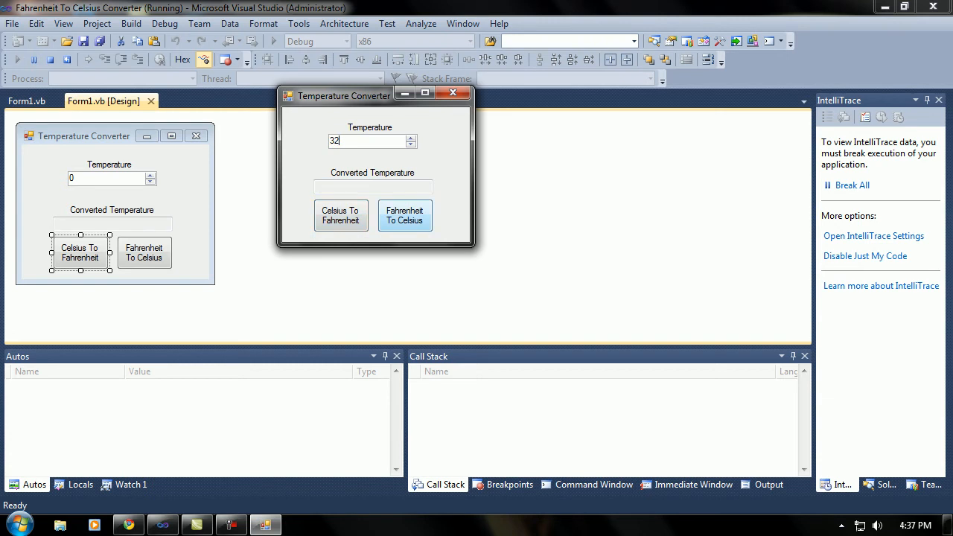
left_click(404, 215)
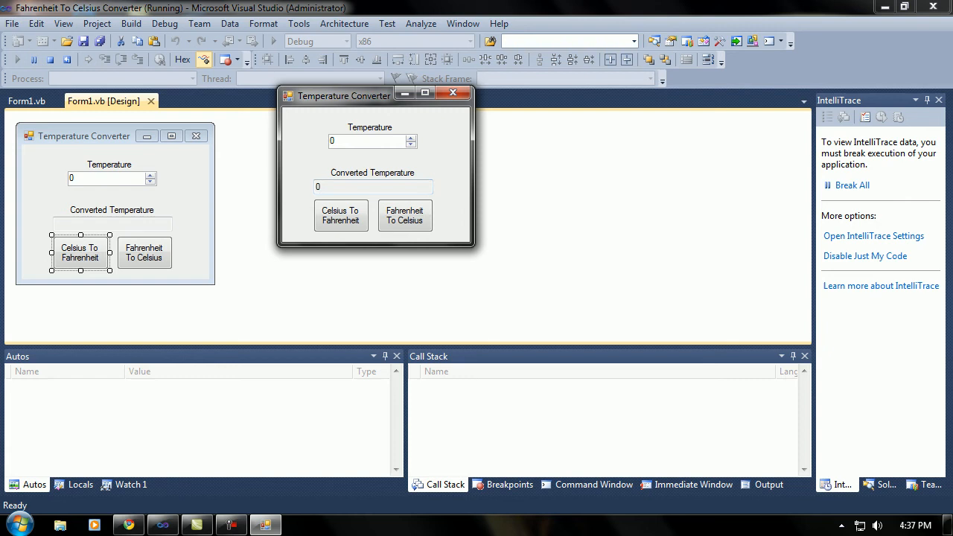
left_click(341, 215)
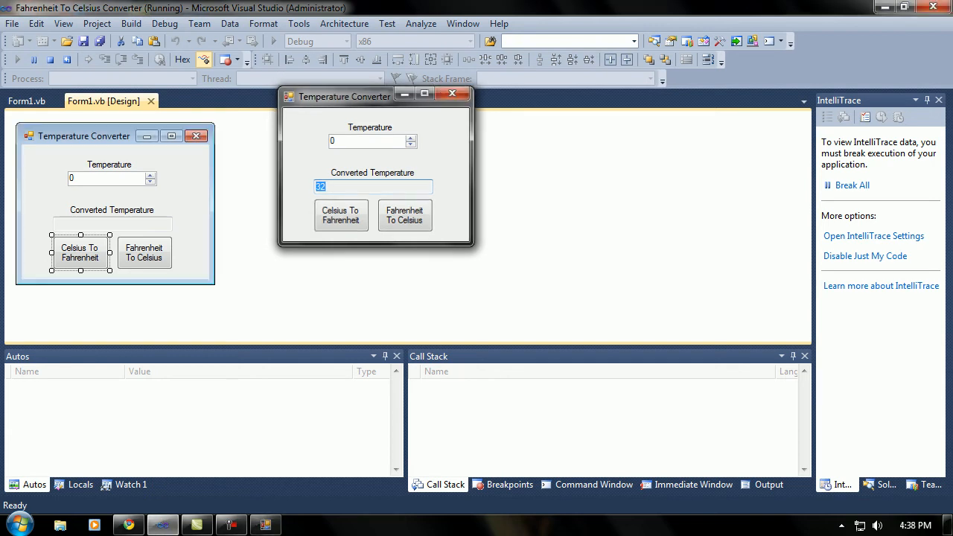
left_click(452, 93)
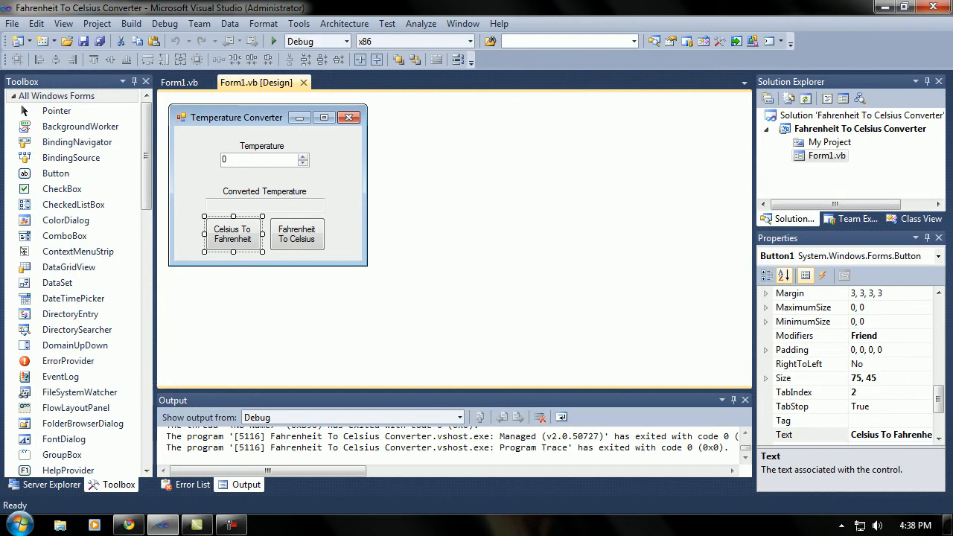
Step: Inspect the form, Fahrenheit To Celsius button, Temperature box and result label, then rerun
left_click(263, 205)
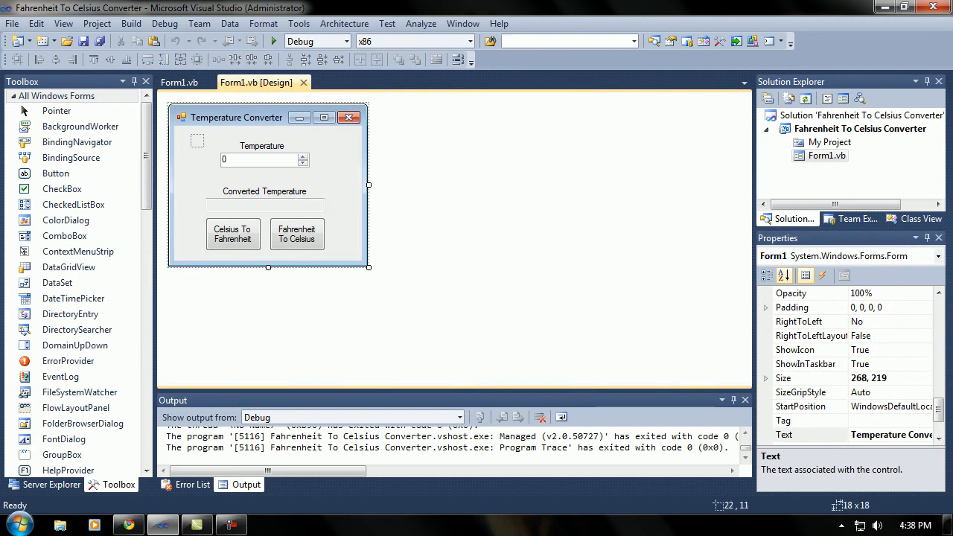
left_click(296, 233)
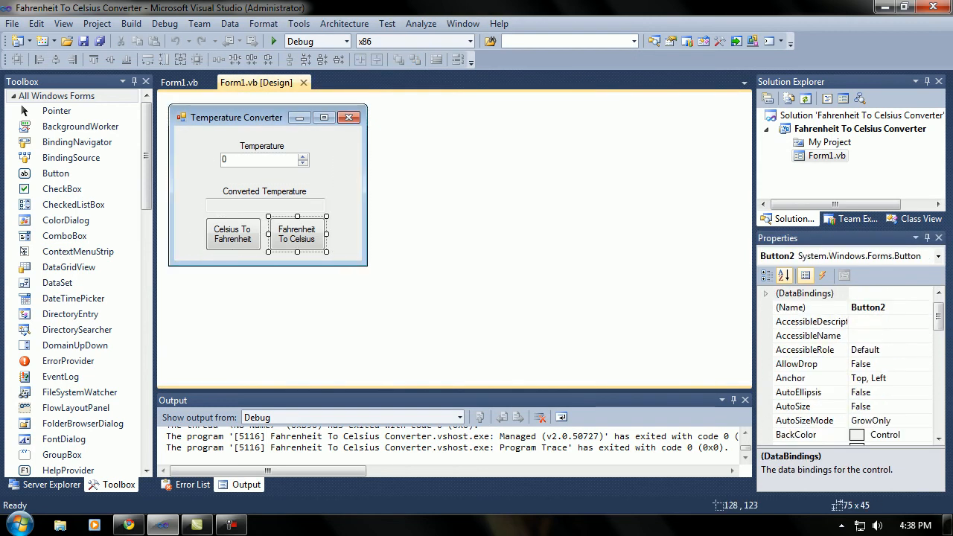
left_click(264, 160)
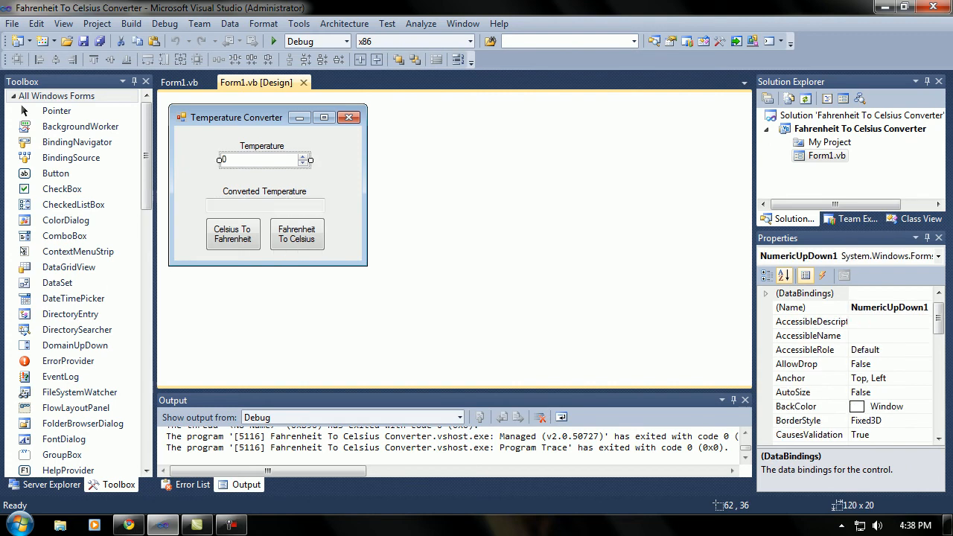
left_click(264, 190)
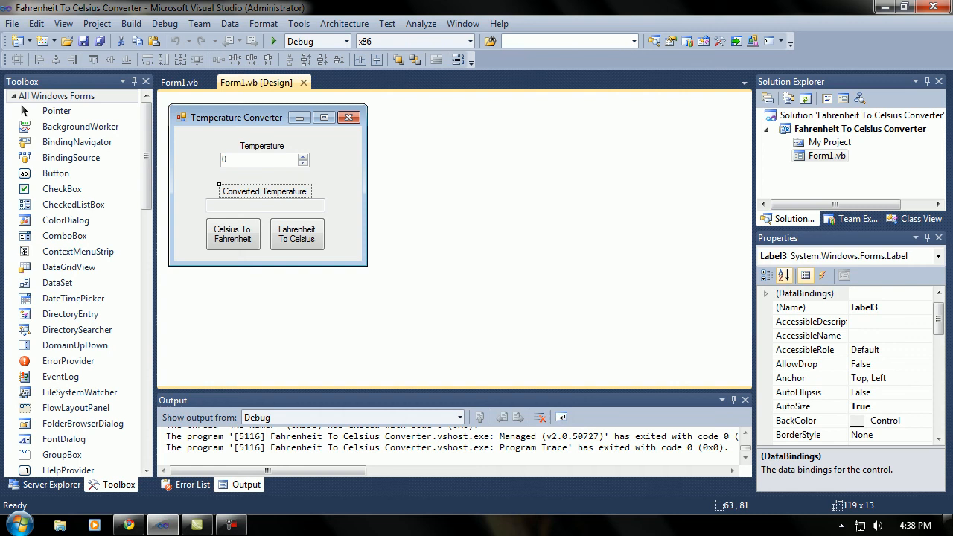
left_click(273, 41)
type("4")
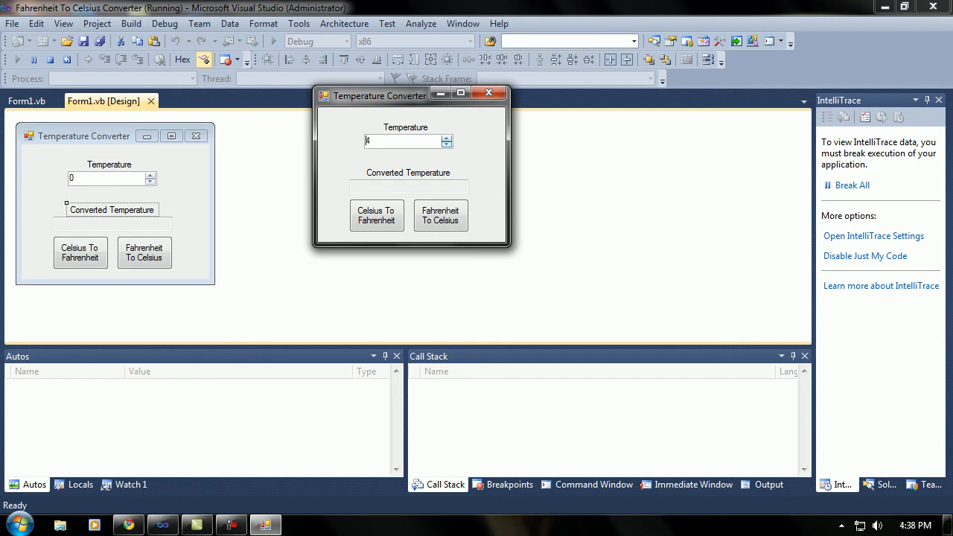
Step: Convert the input 9 to get 48.2, then convert a new temperature value
left_click(376, 215)
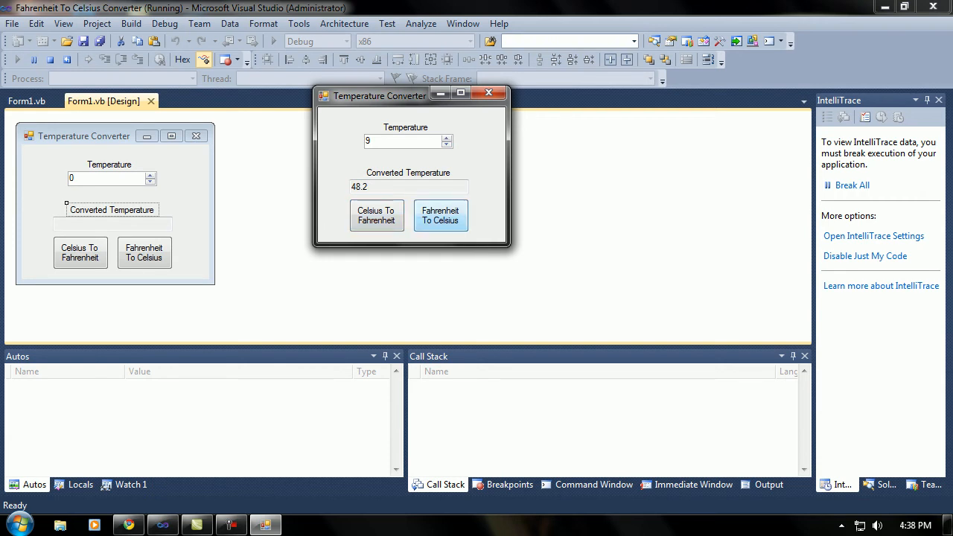
left_click(440, 215)
type("16")
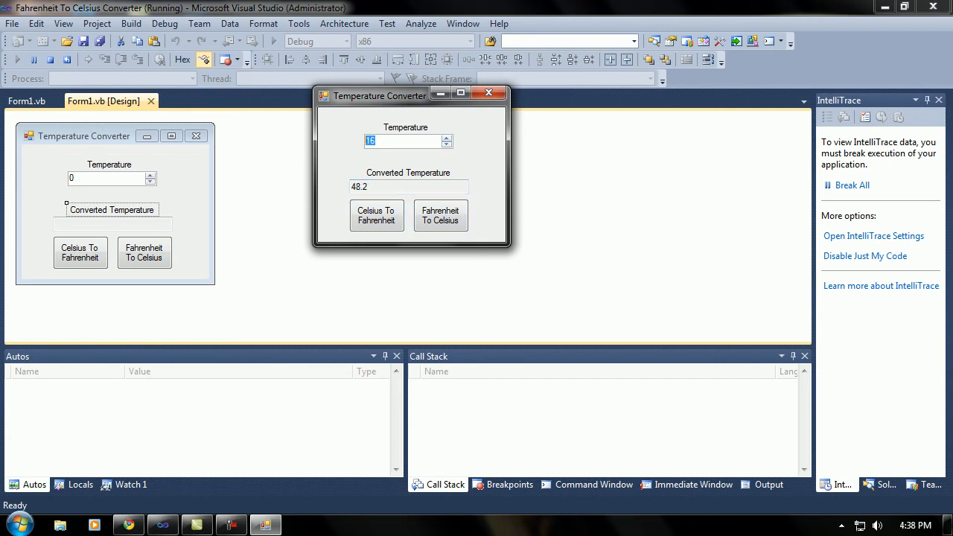
left_click(440, 215)
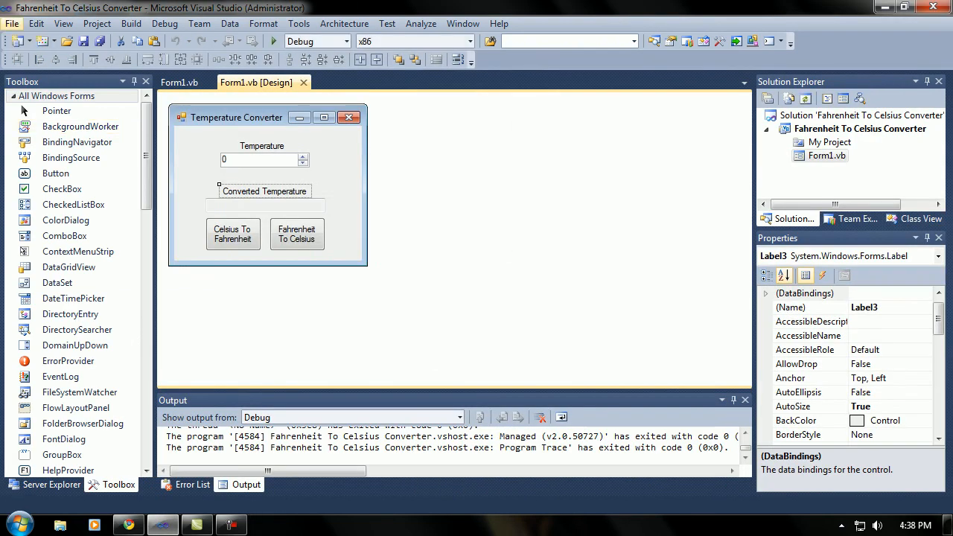
Step: Open the InchesCentimetersConverter project via File > Open Project
left_click(12, 23)
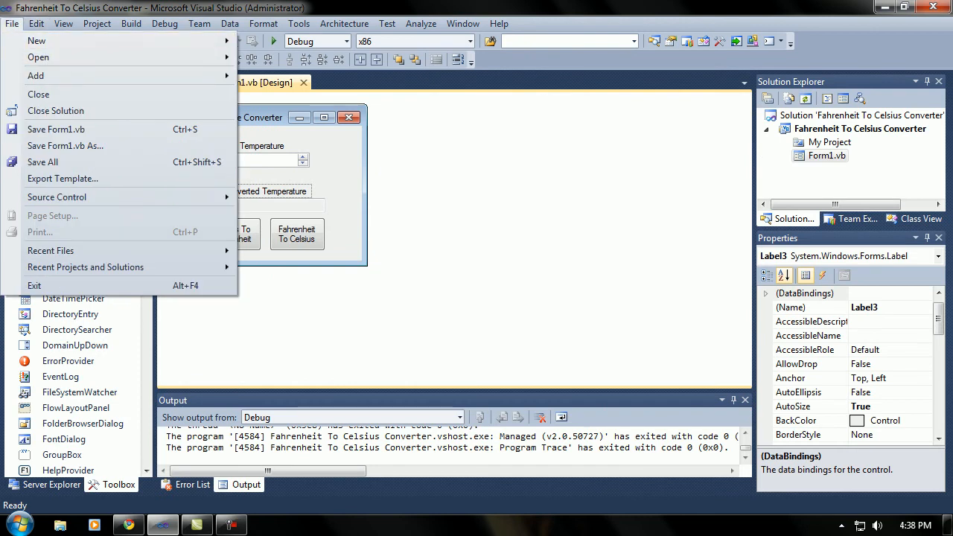
left_click(38, 58)
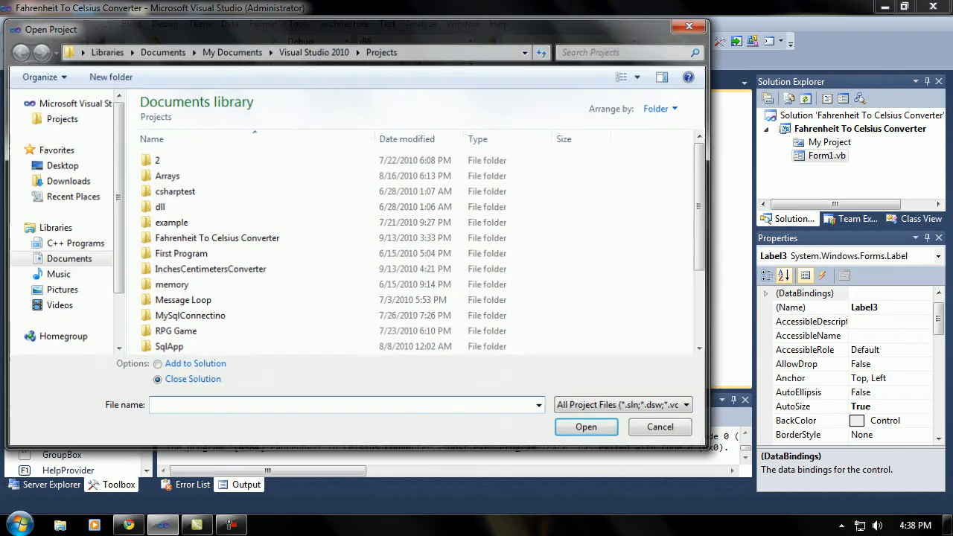
double_click(211, 268)
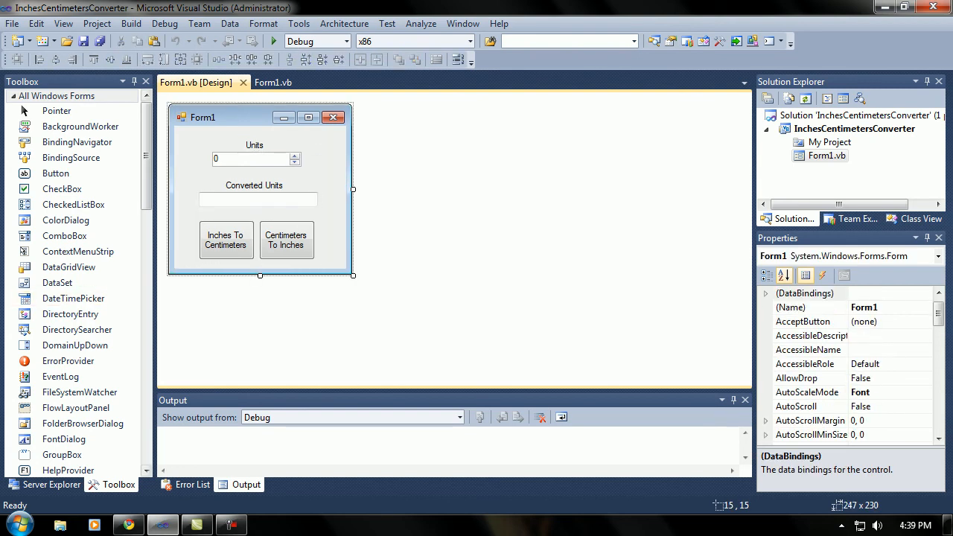
left_click(257, 200)
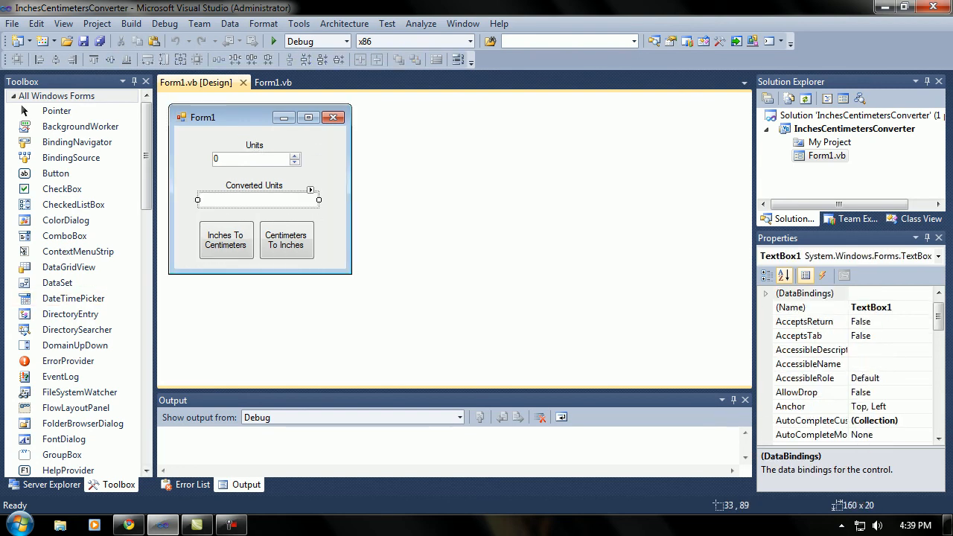
scroll("down", 3)
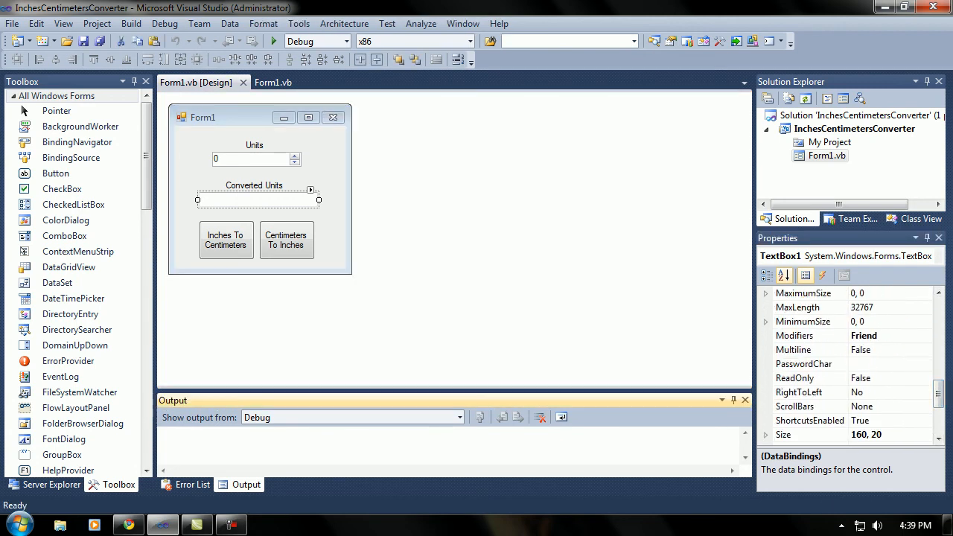
left_click(267, 41)
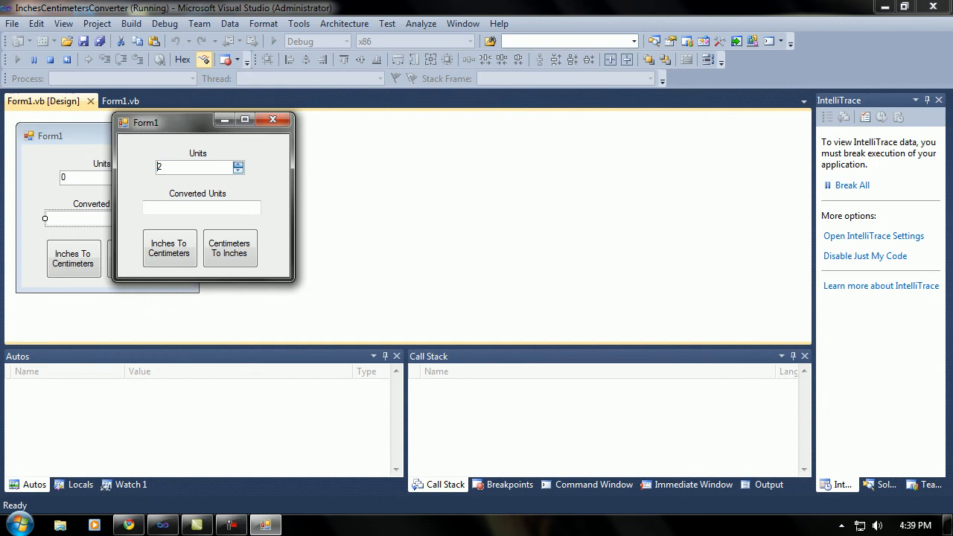
type("12")
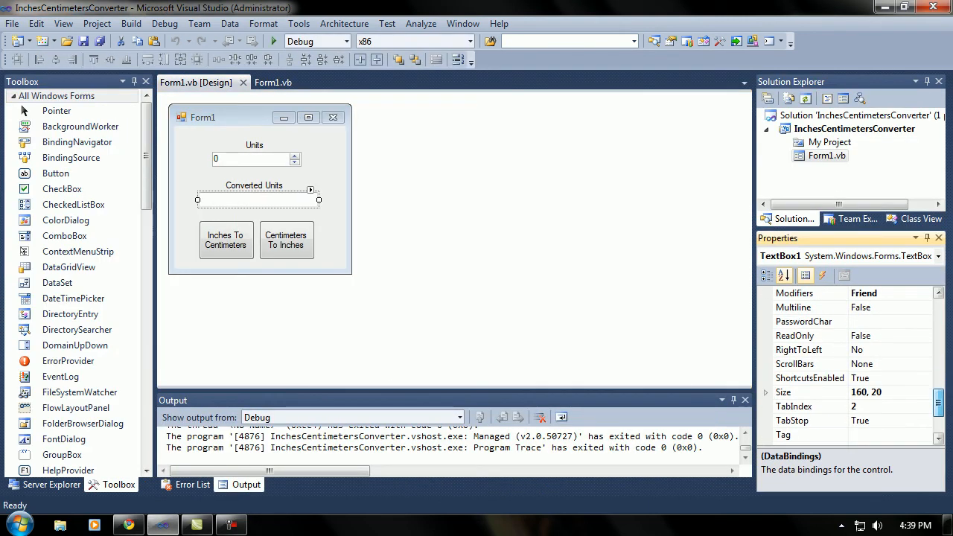
Step: Set TextBox1 ReadOnly to True, test-run the app, and view the greyed result box
left_click(794, 335)
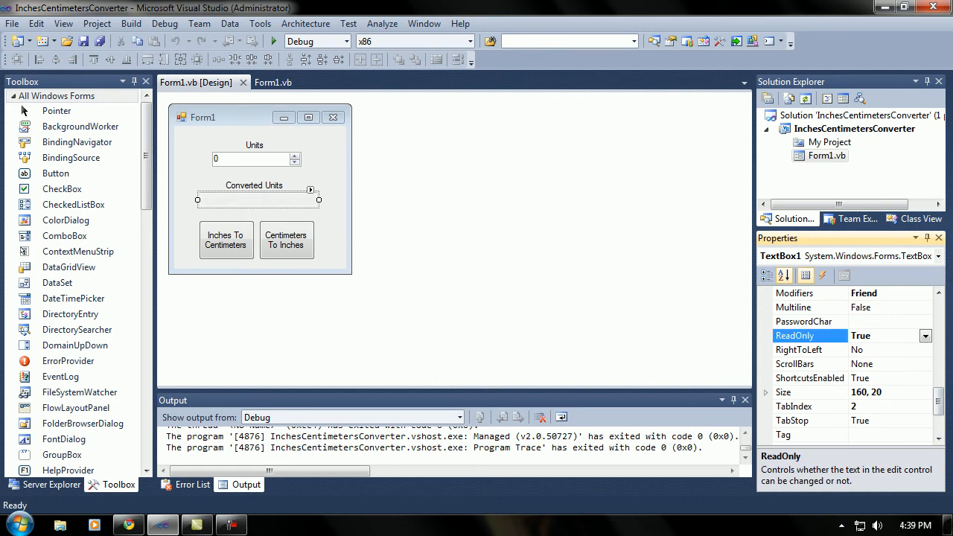
left_click(273, 41)
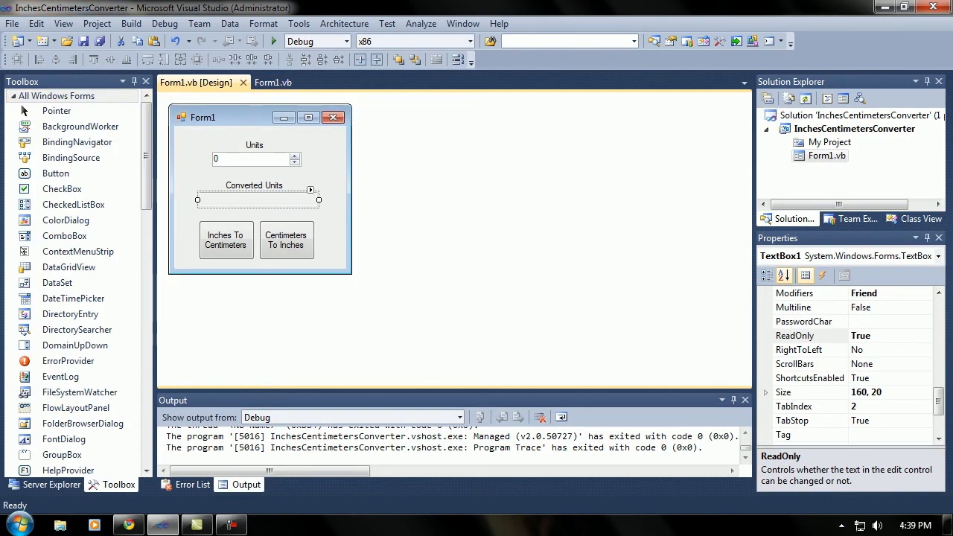
left_click(261, 261)
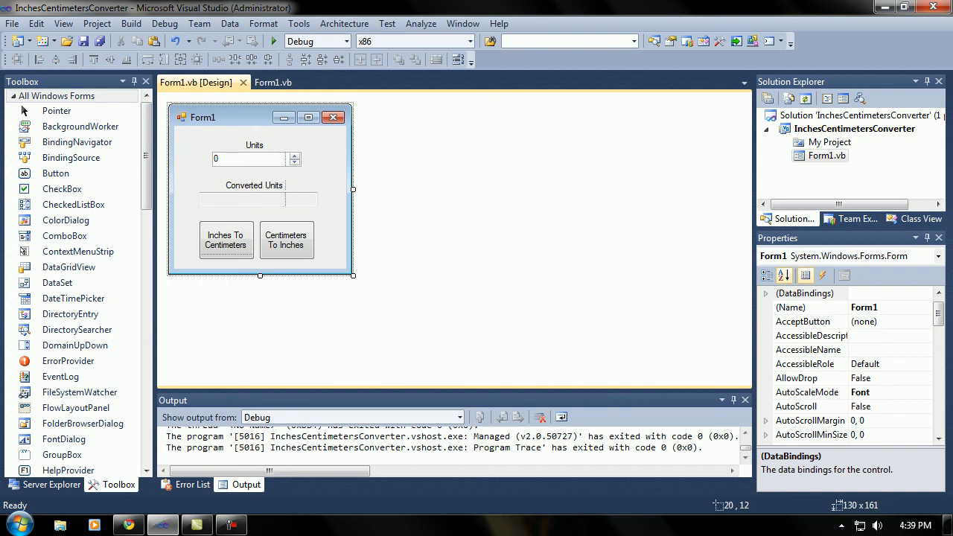
left_click(225, 240)
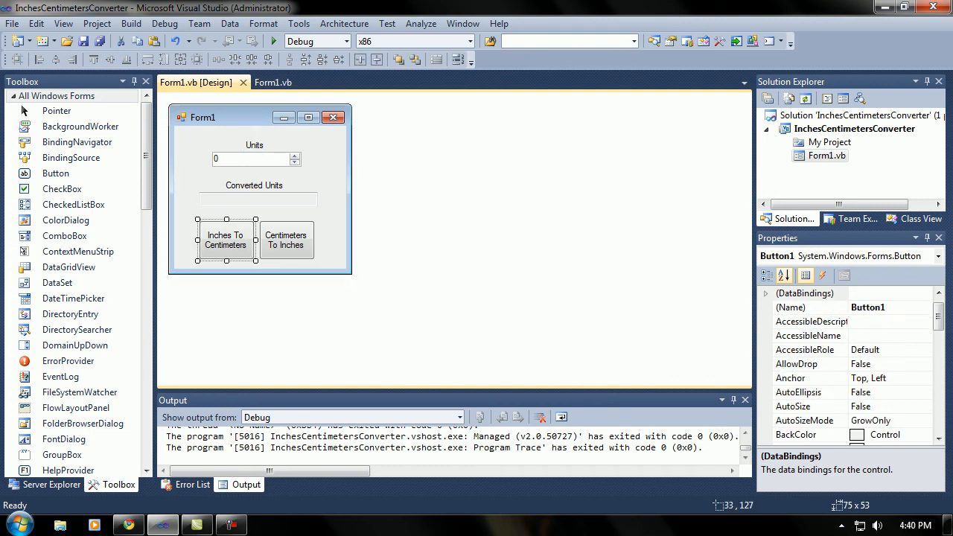
left_click(286, 239)
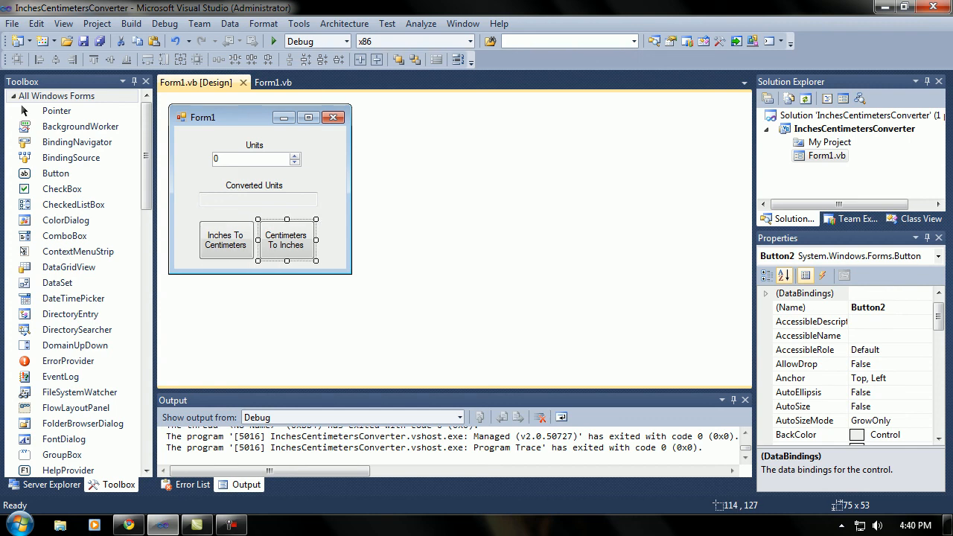
left_click(225, 240)
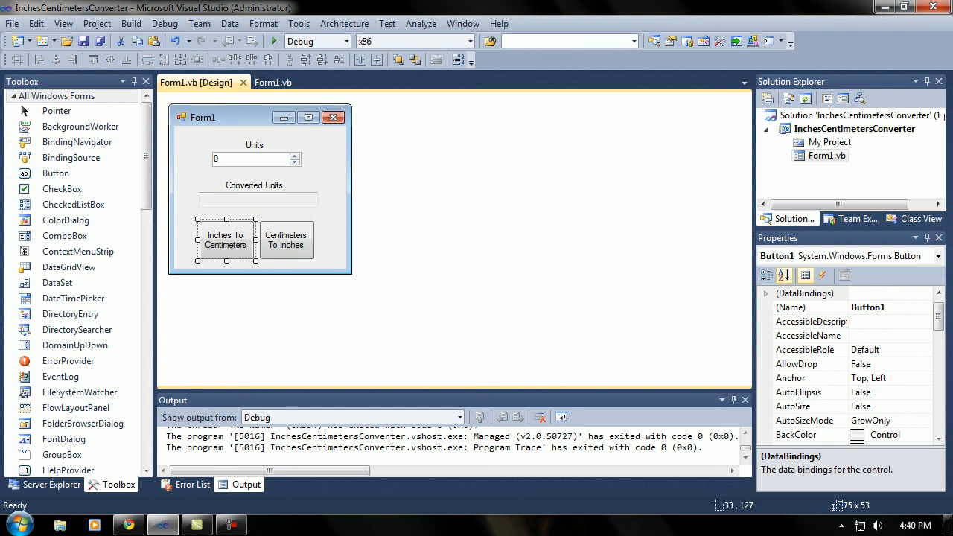
left_click(257, 199)
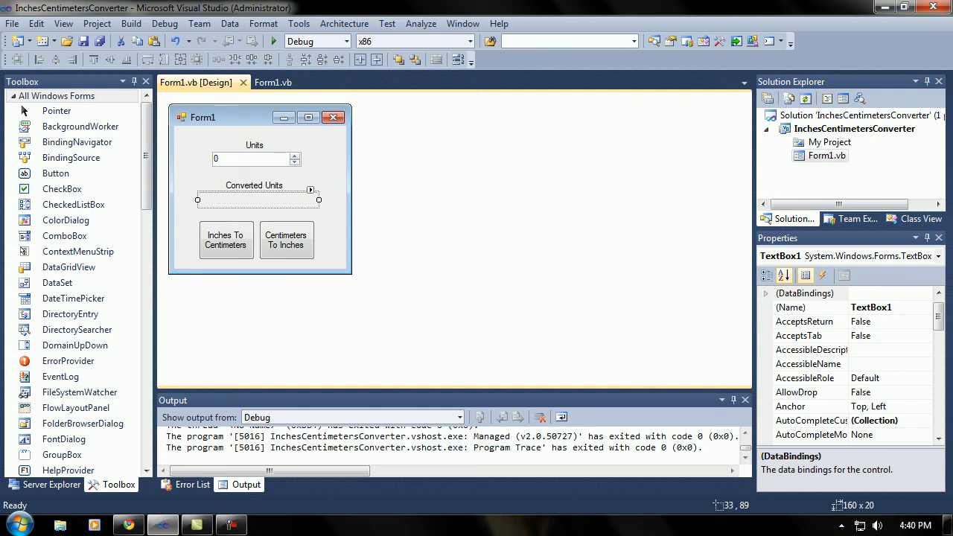
mouse_move(273, 82)
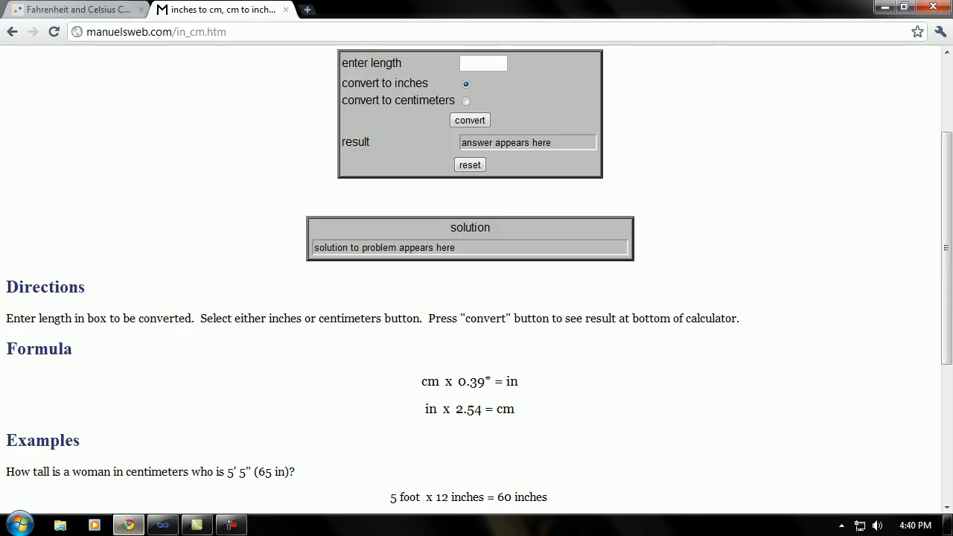
Step: Compare the Fahrenheit-Celsius and inches-to-centimeters formula pages, ending on the temperature formulas
left_click(74, 9)
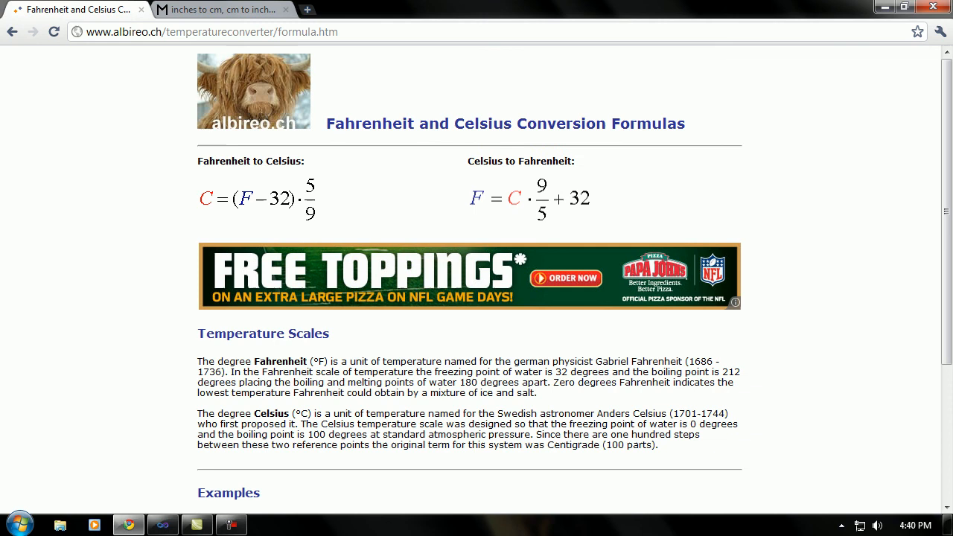
left_click(219, 9)
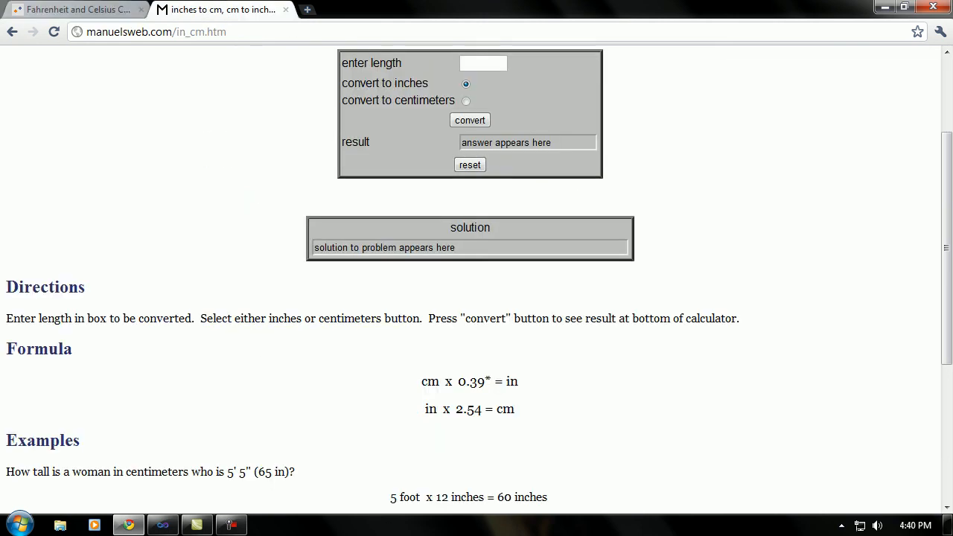
double_click(430, 381)
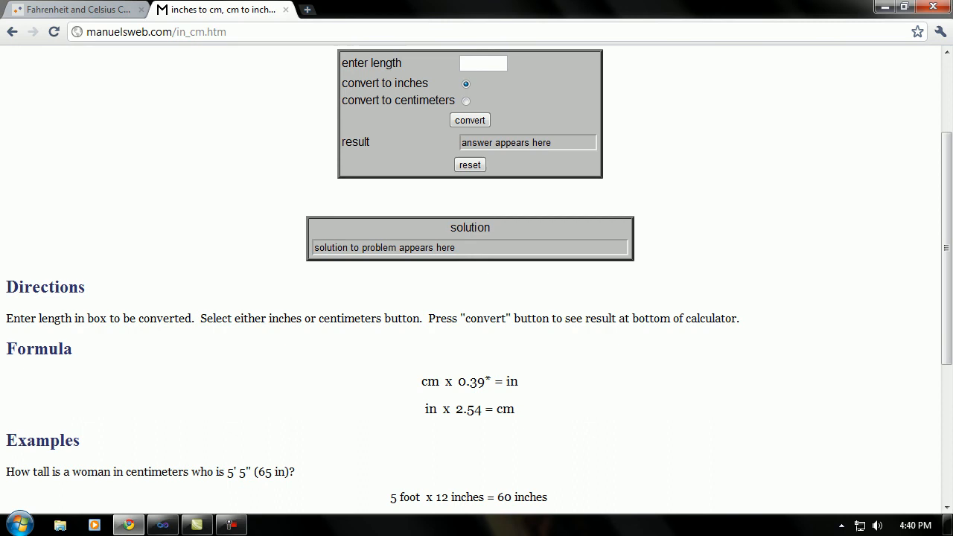
left_click(156, 31)
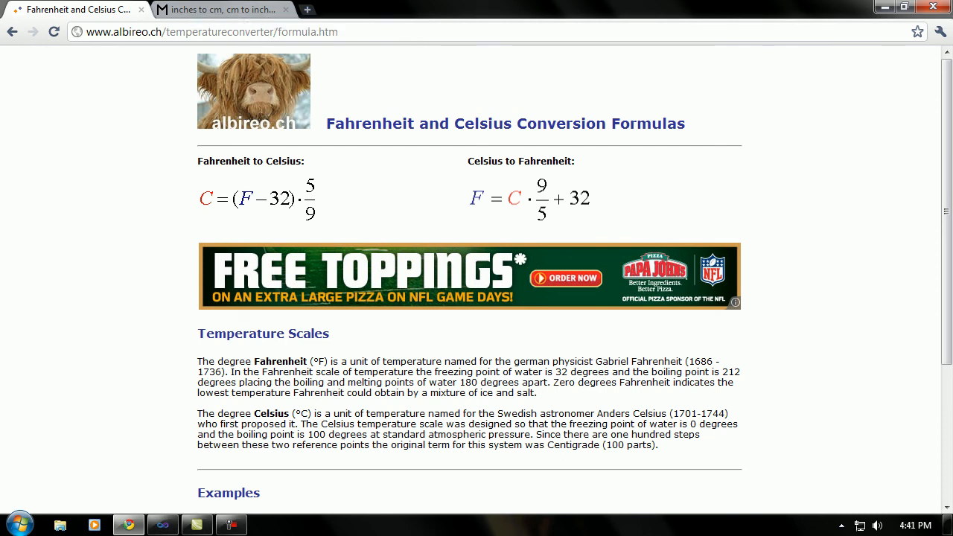
scroll("down", 3)
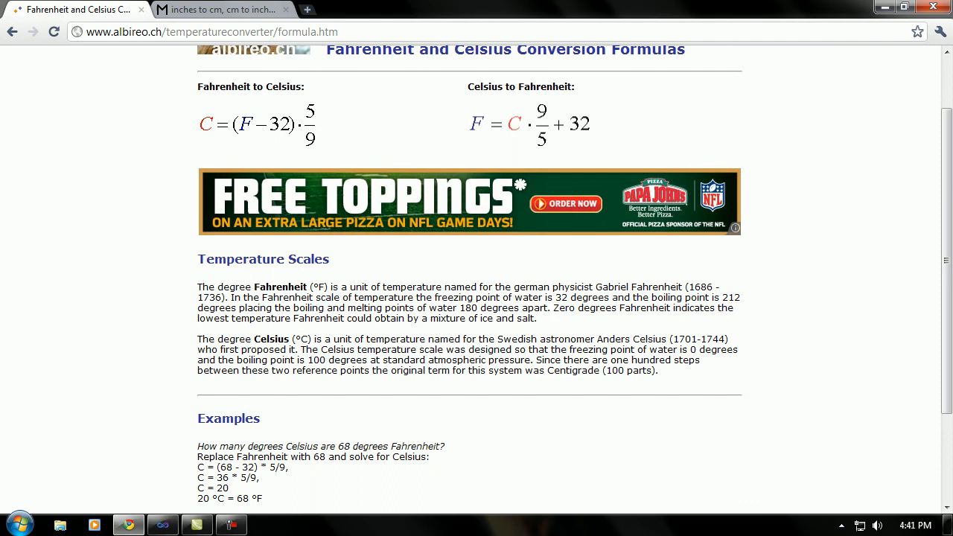
scroll("down", 3)
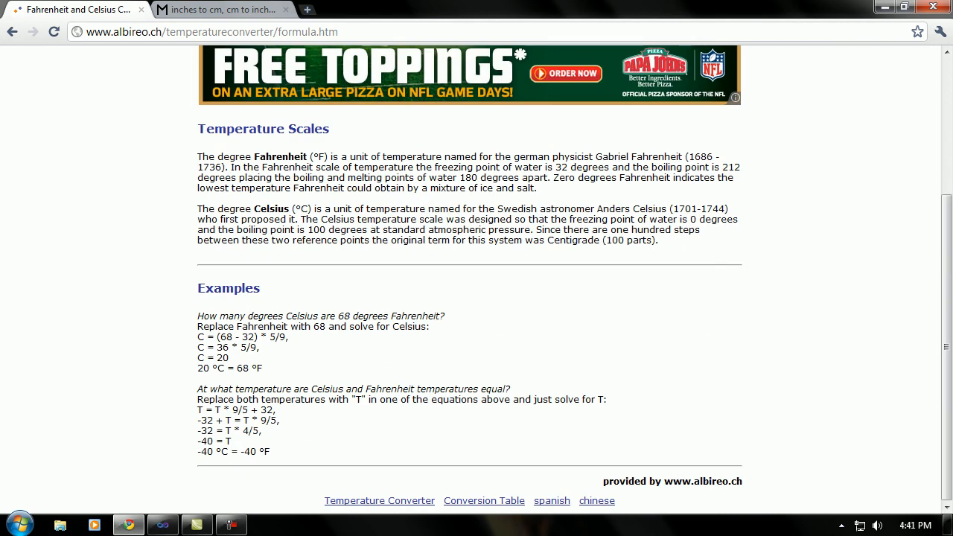
scroll("up", 3)
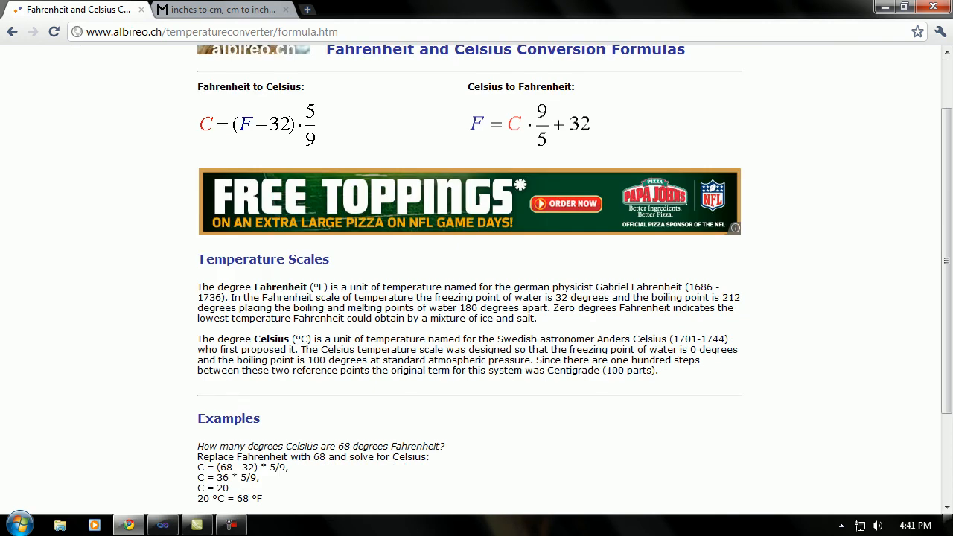
scroll("up", 3)
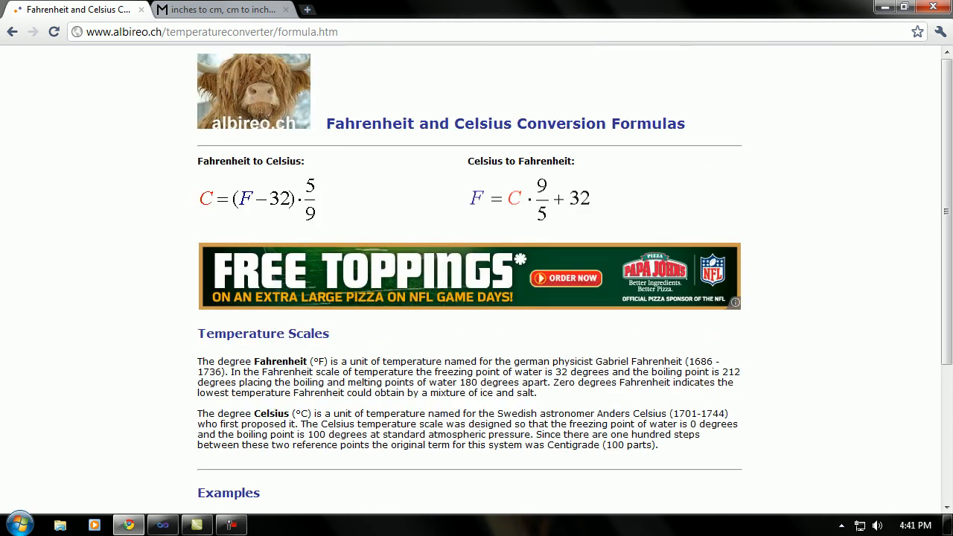
scroll("down", 3)
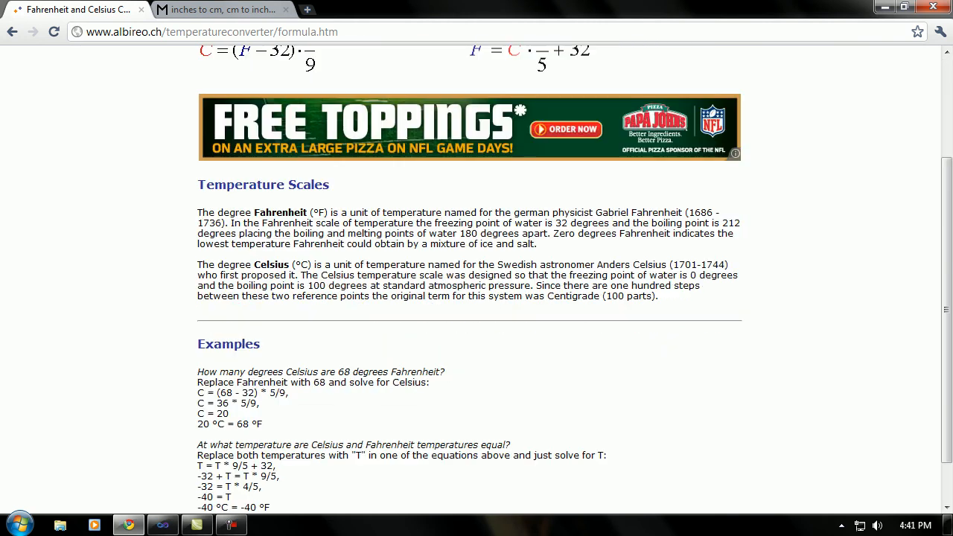
scroll("down", 3)
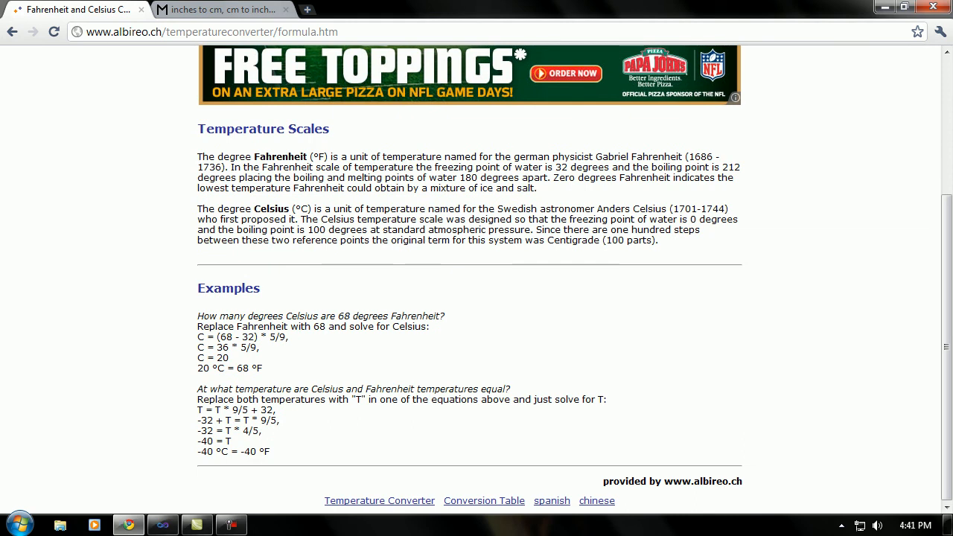